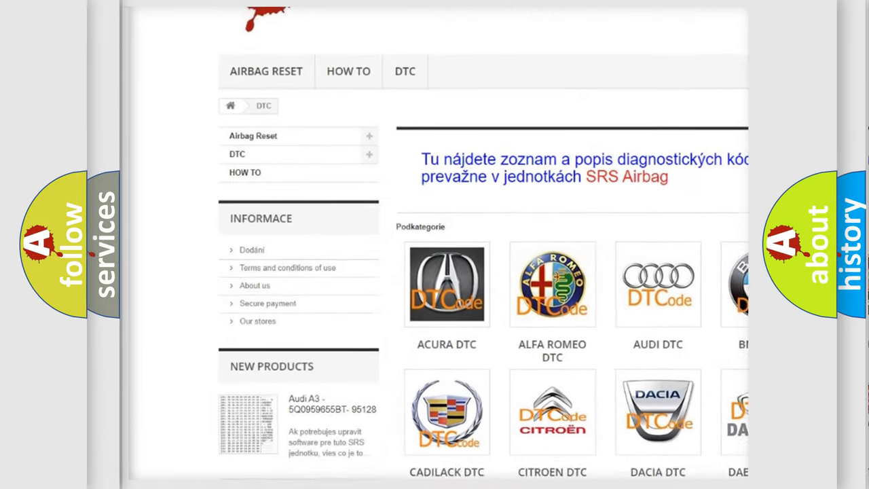
scroll(down, 3)
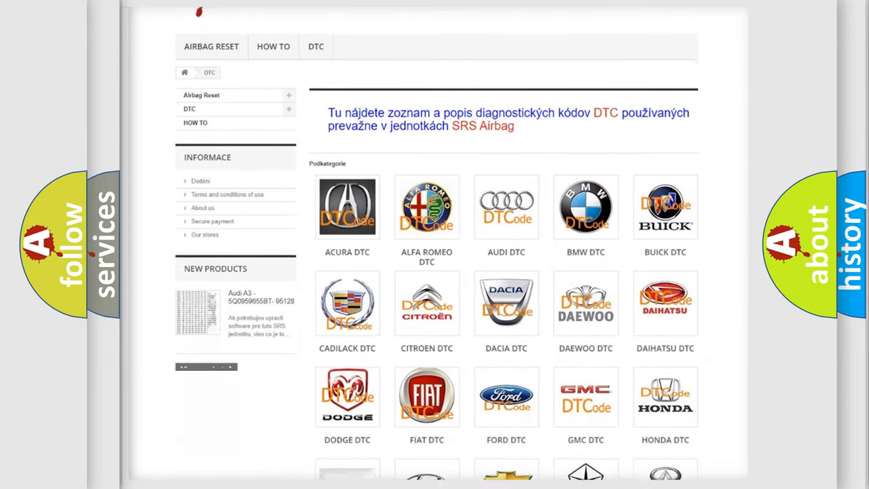
scroll(down, 3)
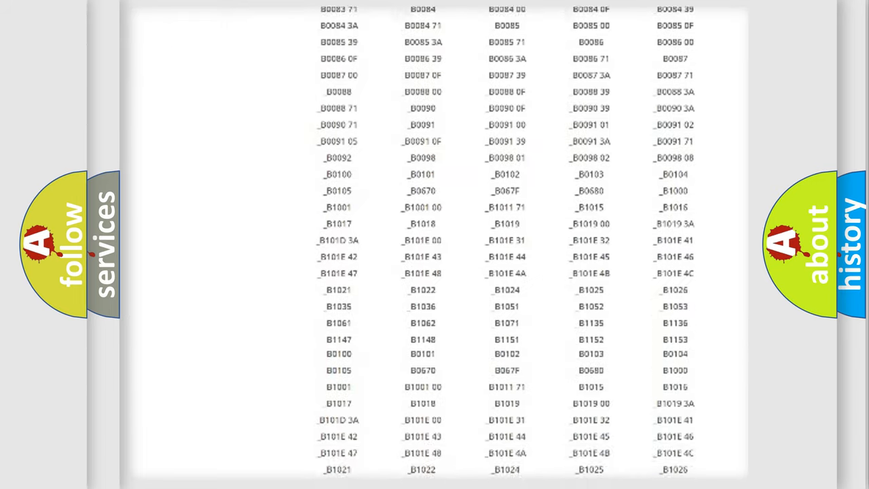
scroll(down, 3)
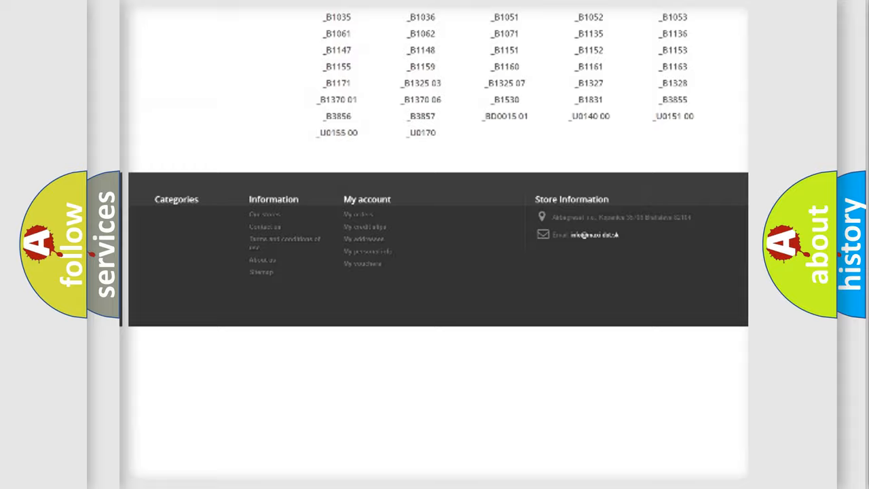
scroll(up, 3)
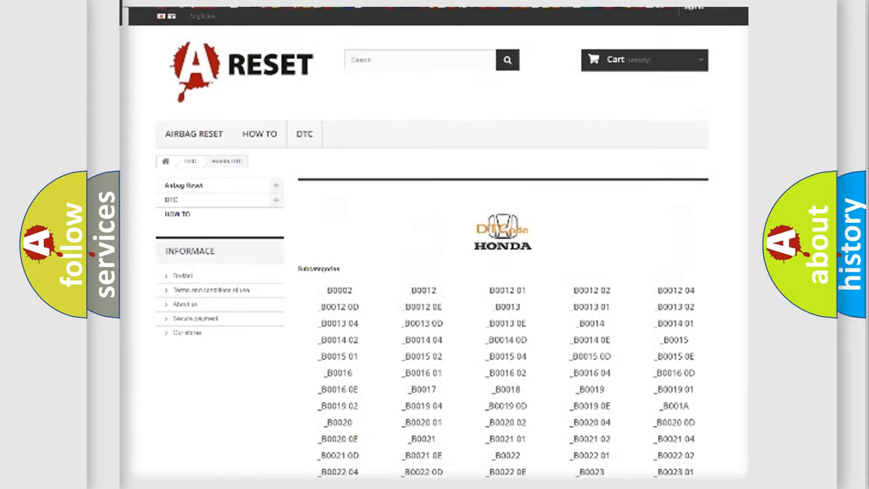
scroll(up, 3)
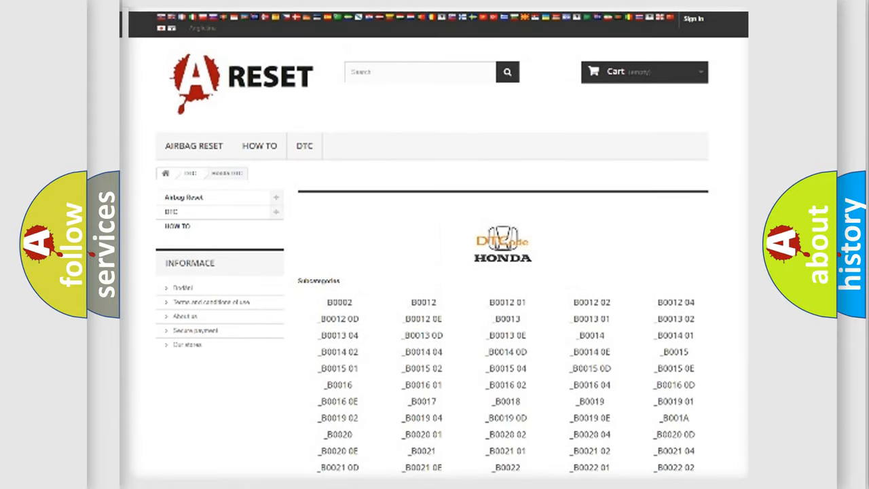